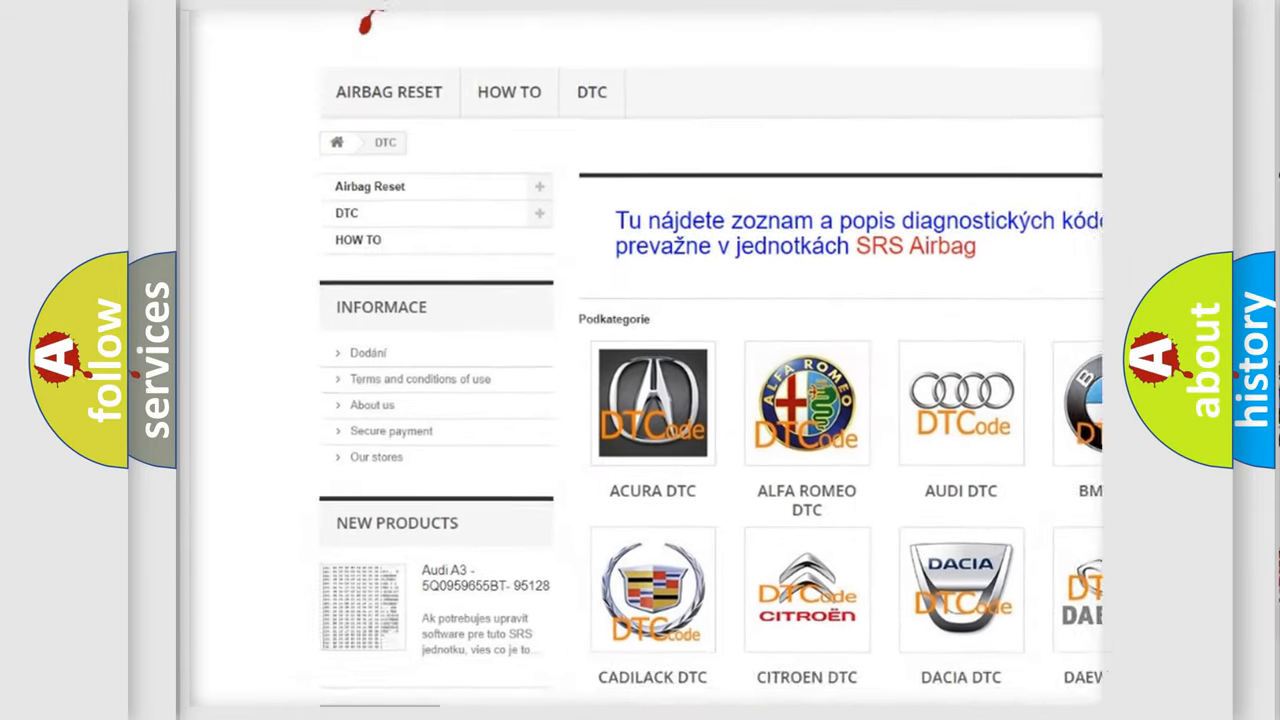
scroll("down", 3)
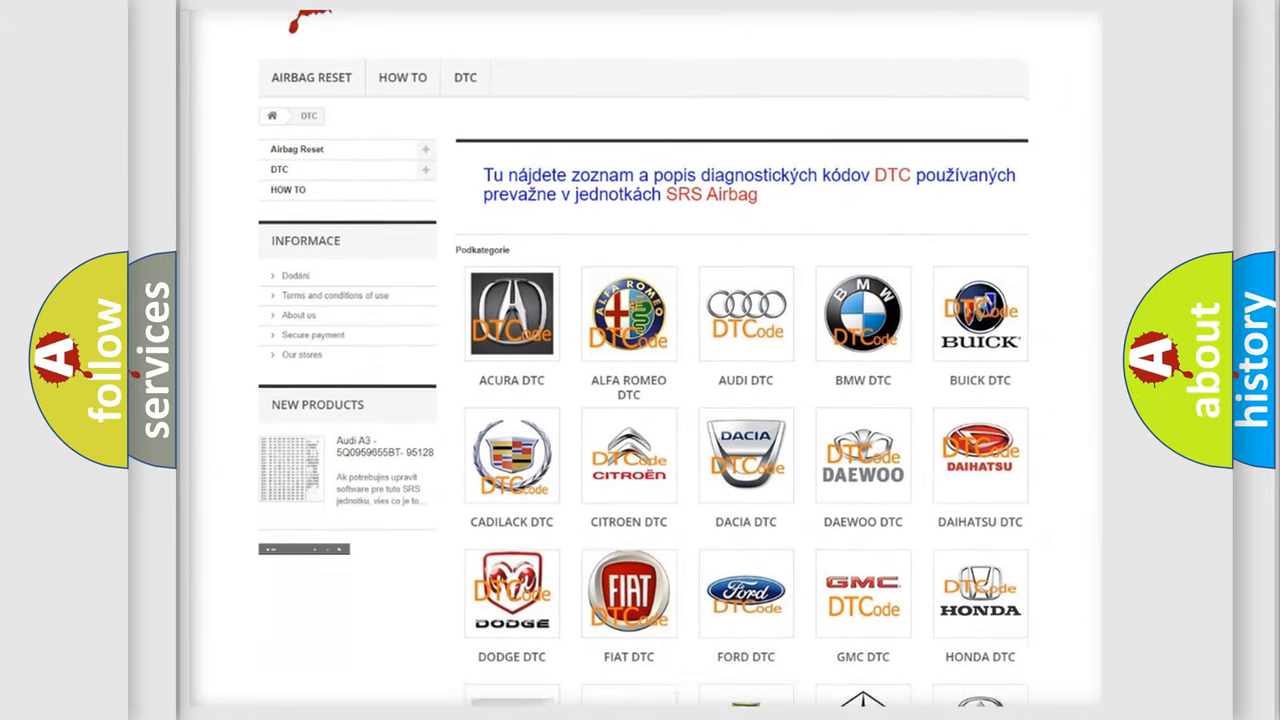
scroll("down", 3)
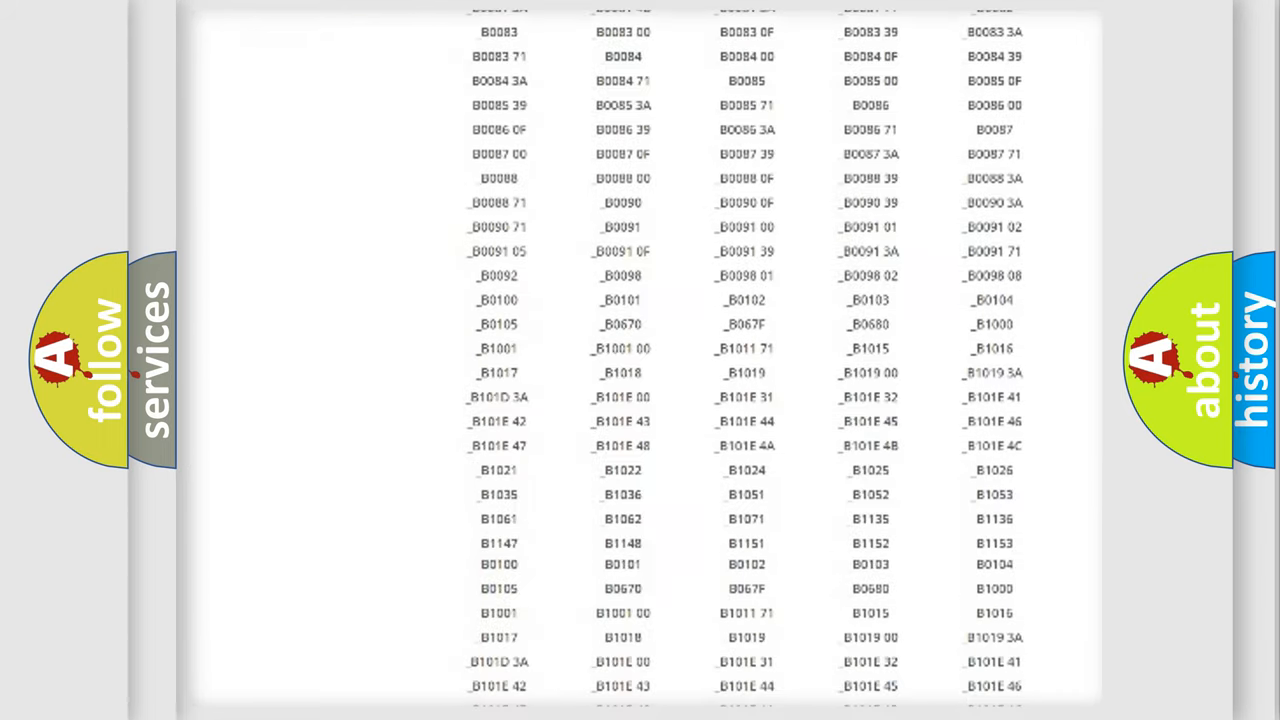
scroll("up", 3)
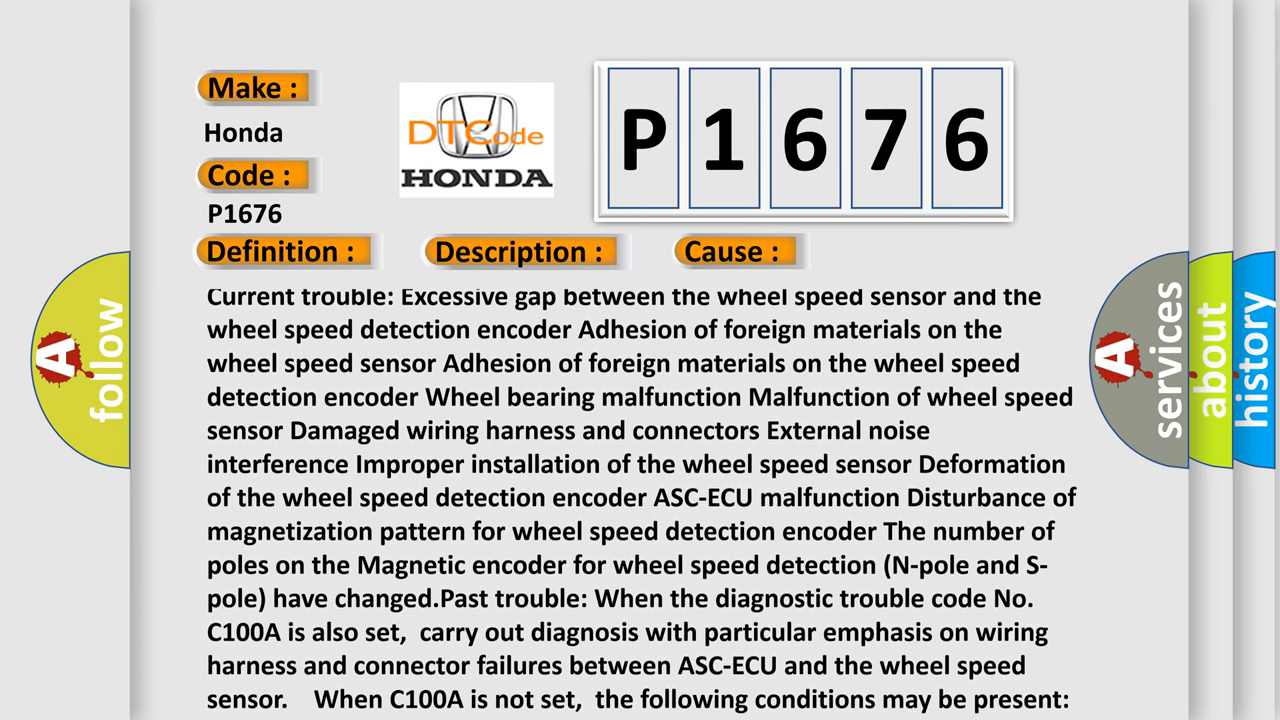
scroll("down", 3)
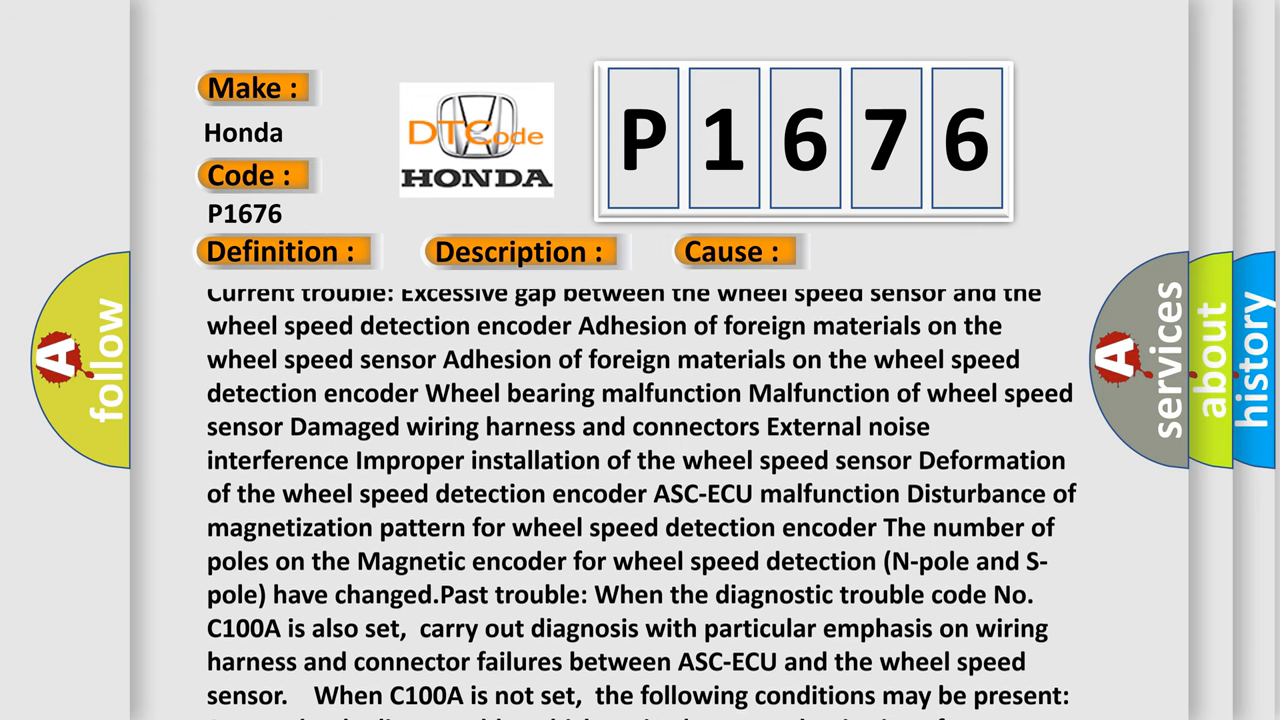
scroll("down", 3)
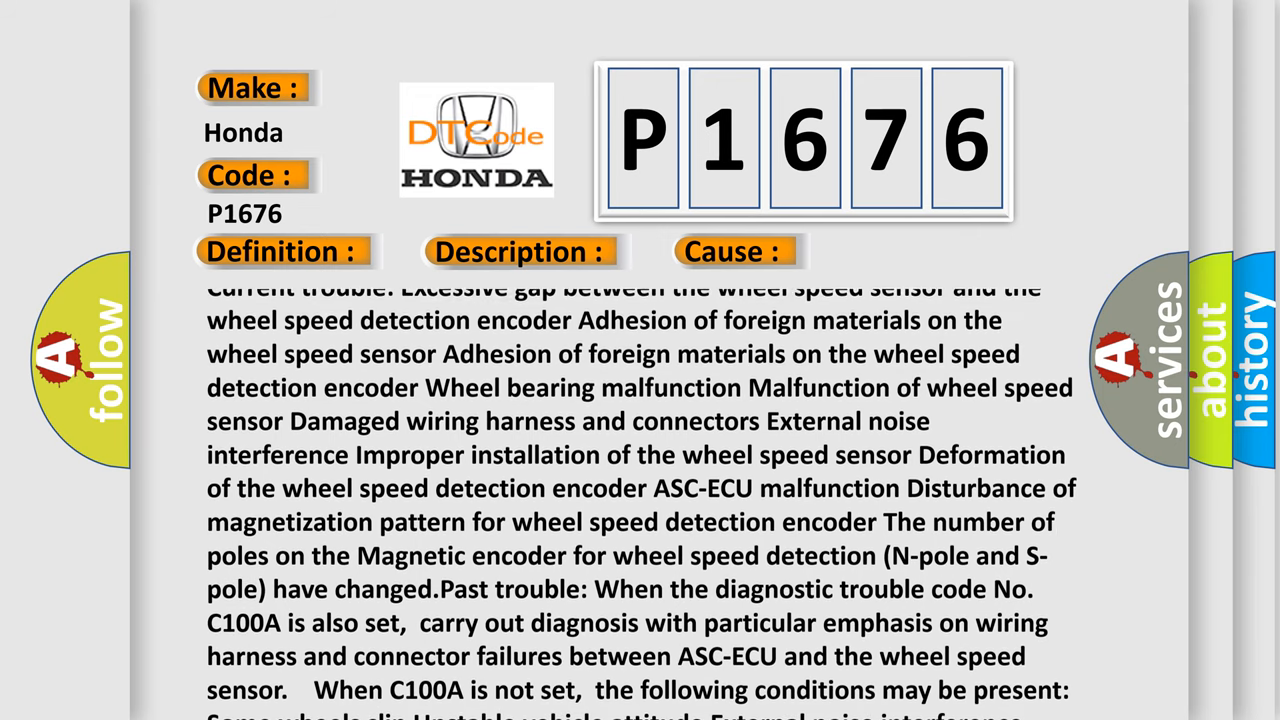
scroll("down", 3)
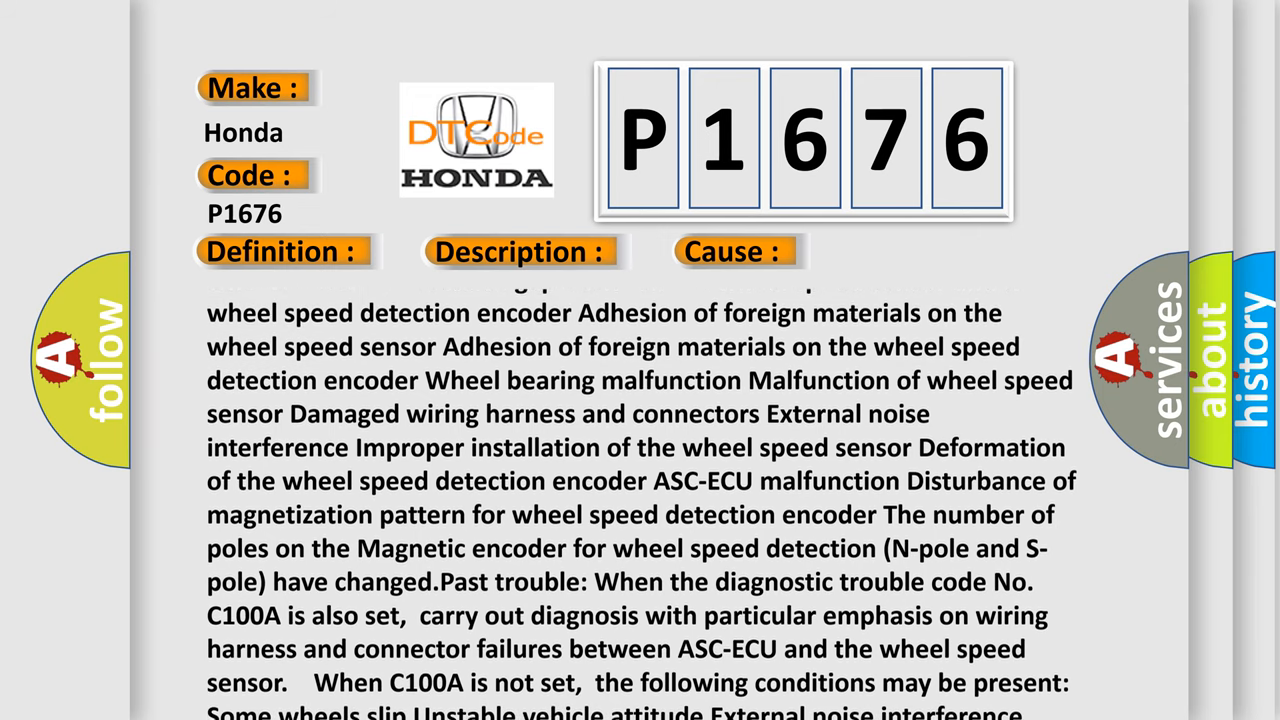
scroll("up", 3)
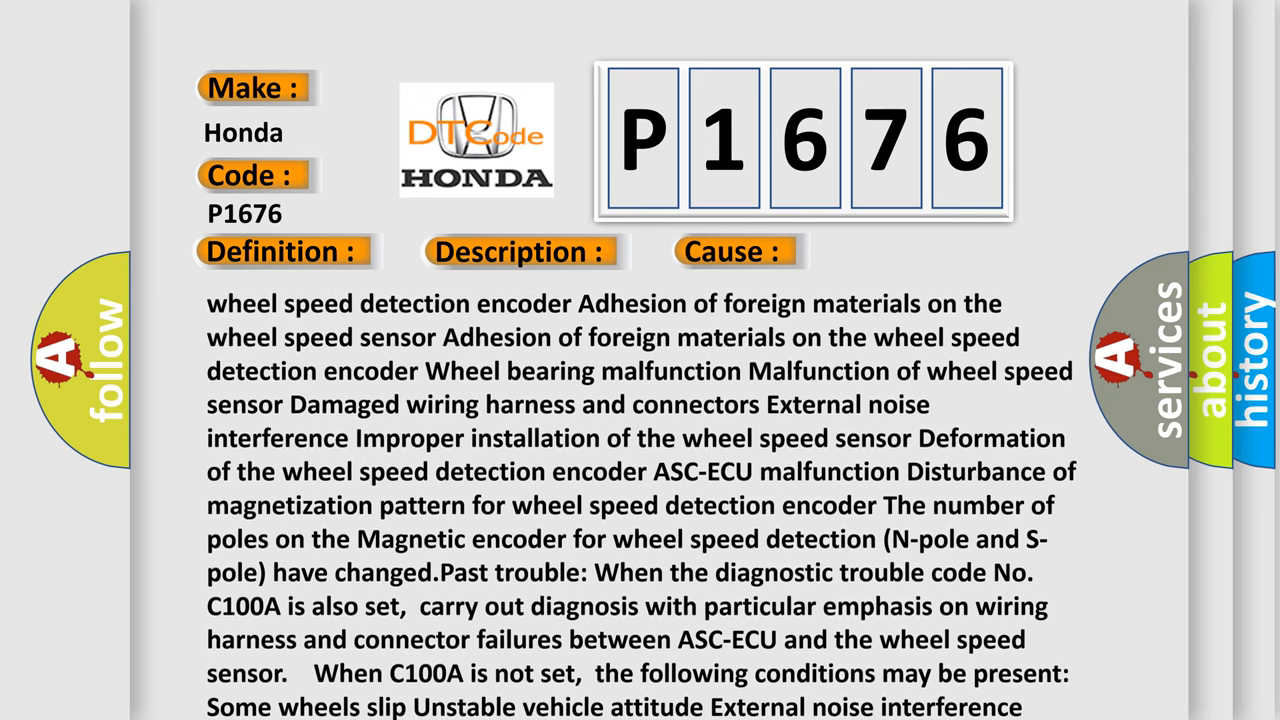
scroll("down", 3)
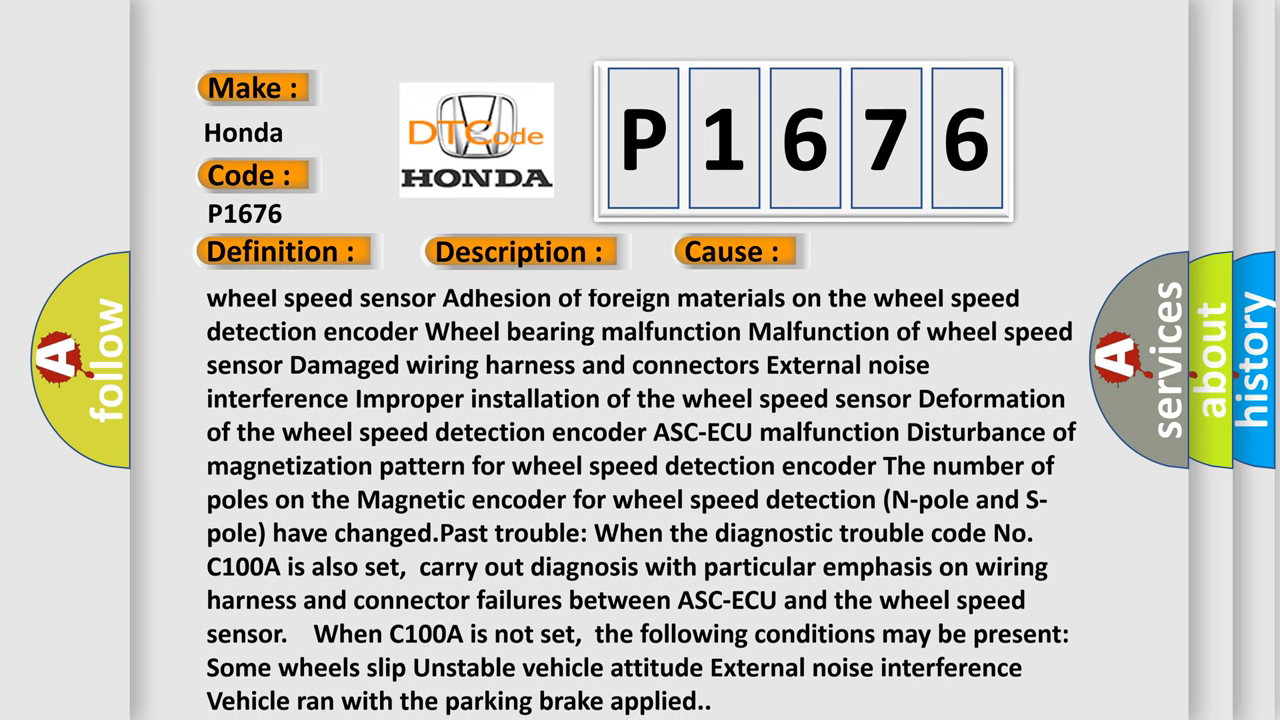
scroll("down", 3)
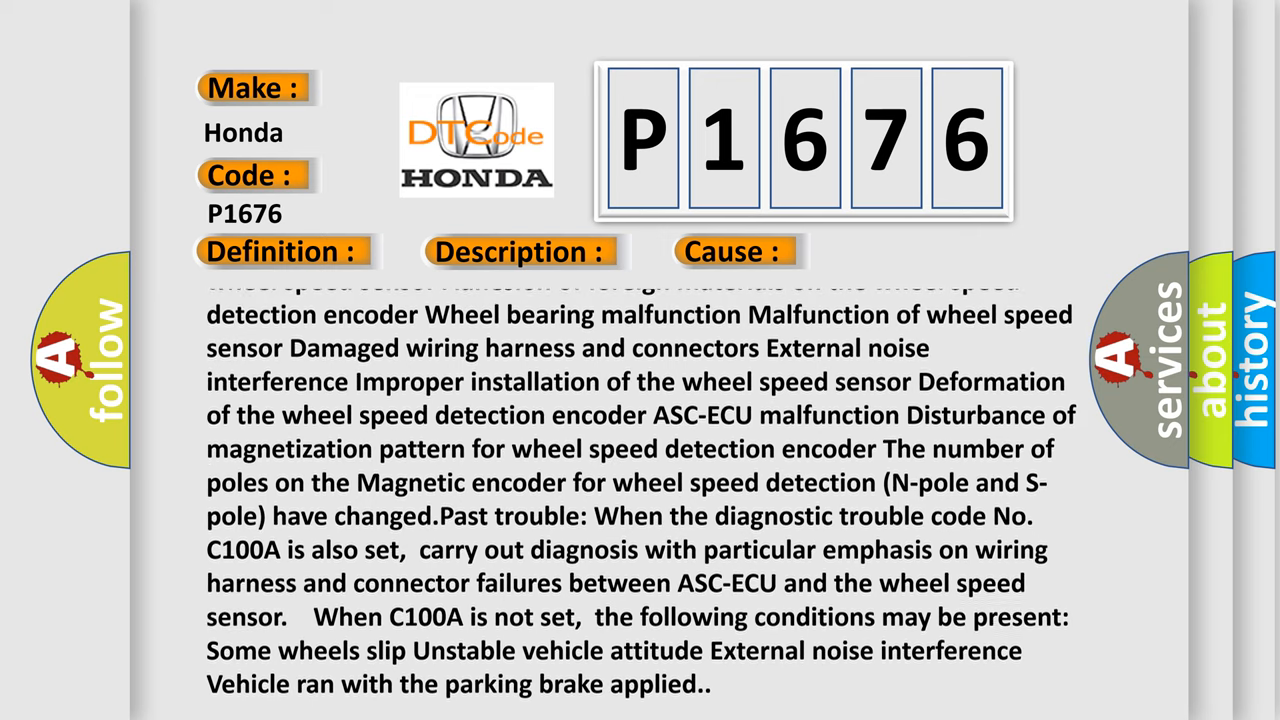
scroll("up", 3)
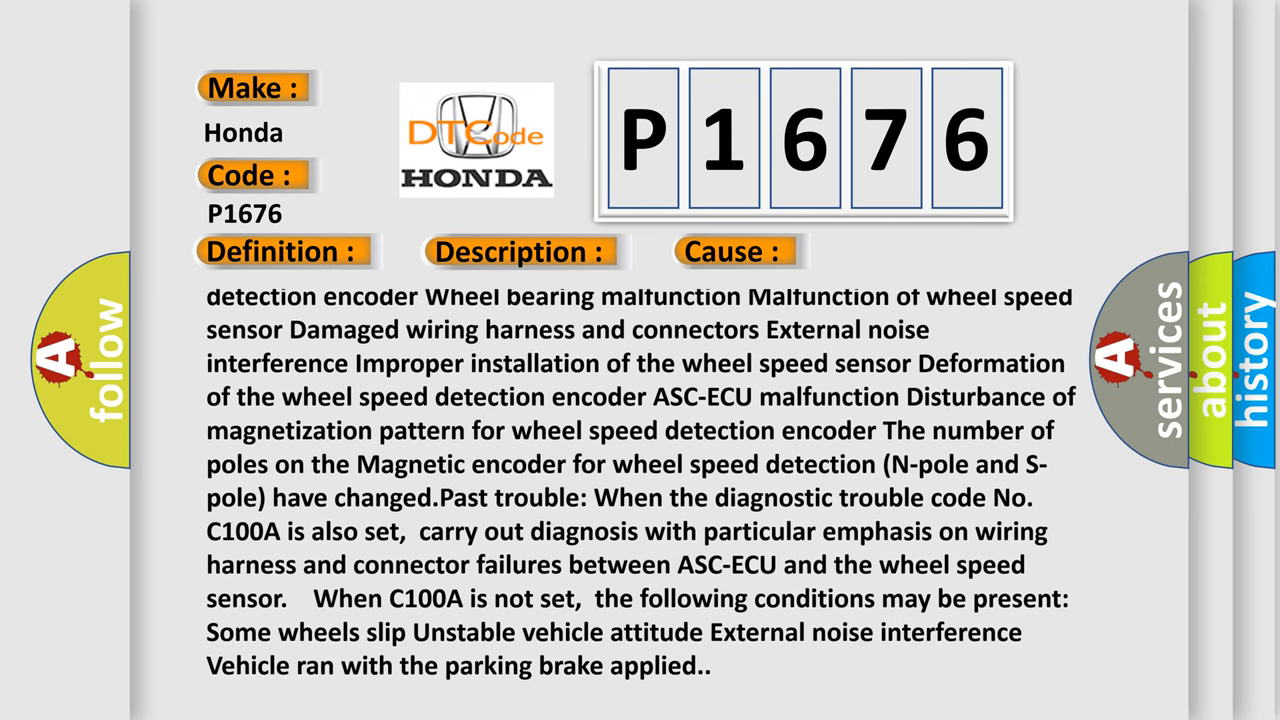
scroll("up", 3)
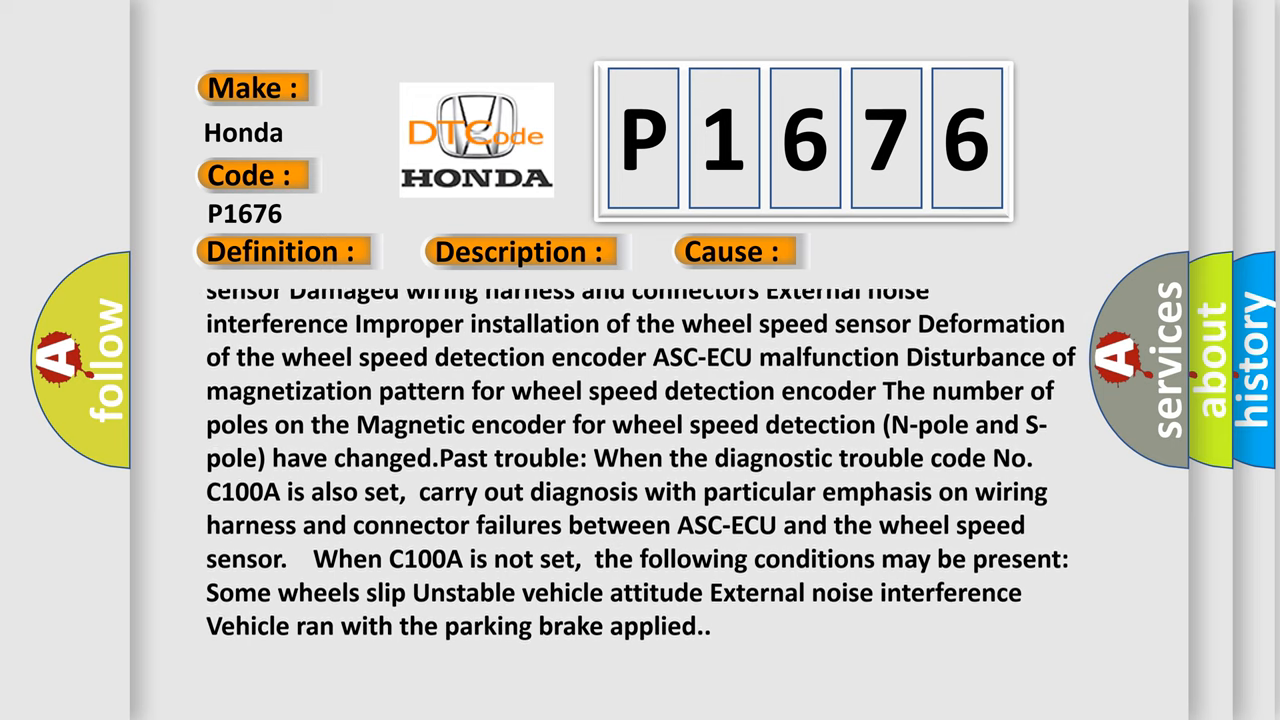
scroll("up", 3)
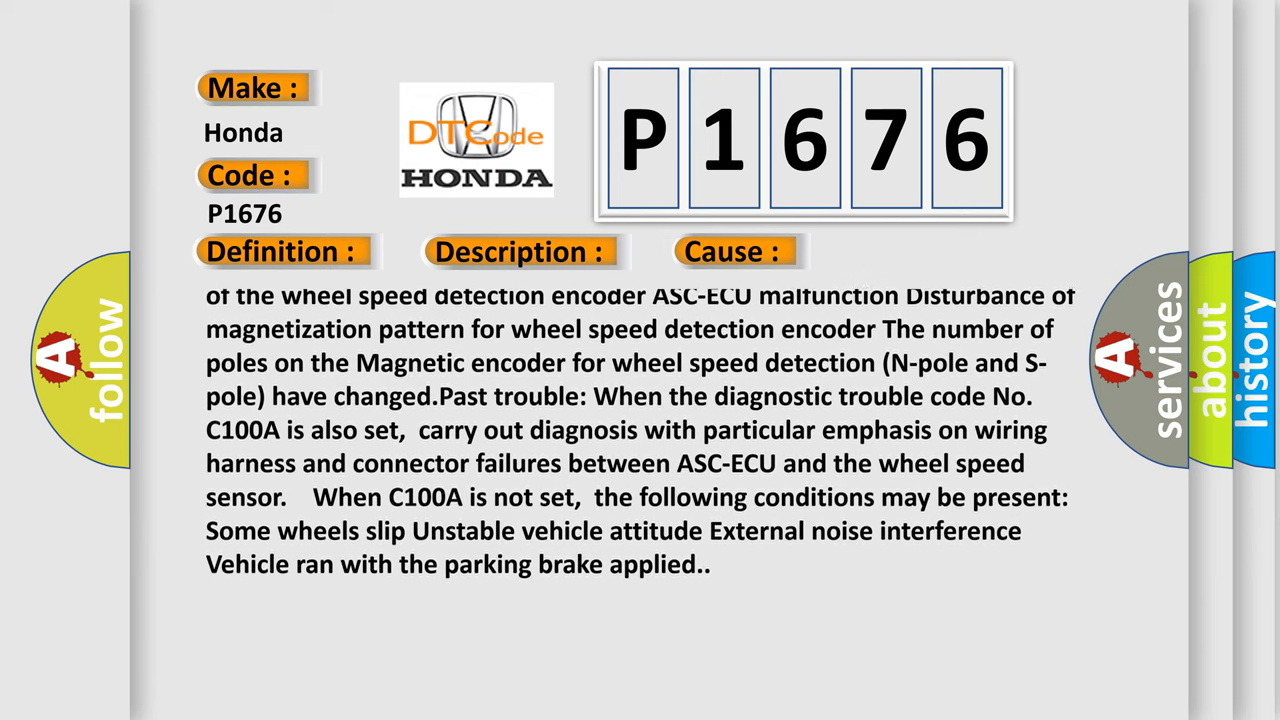
scroll("down", 3)
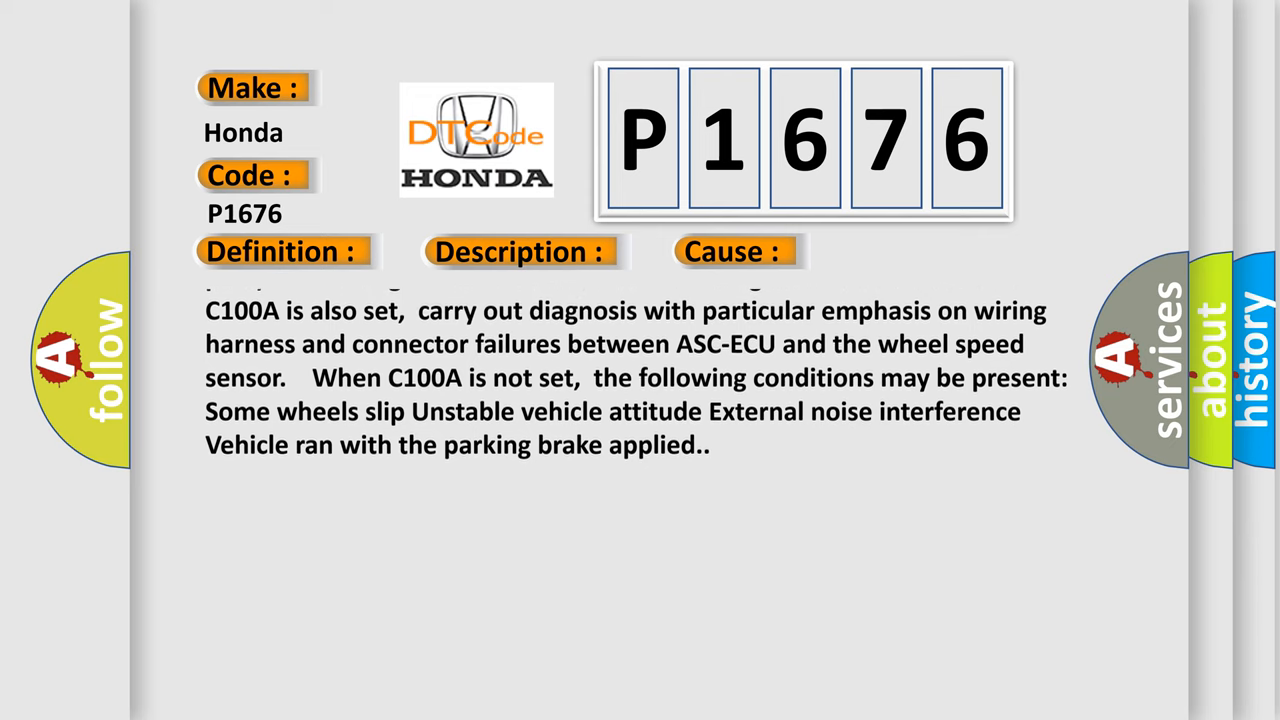